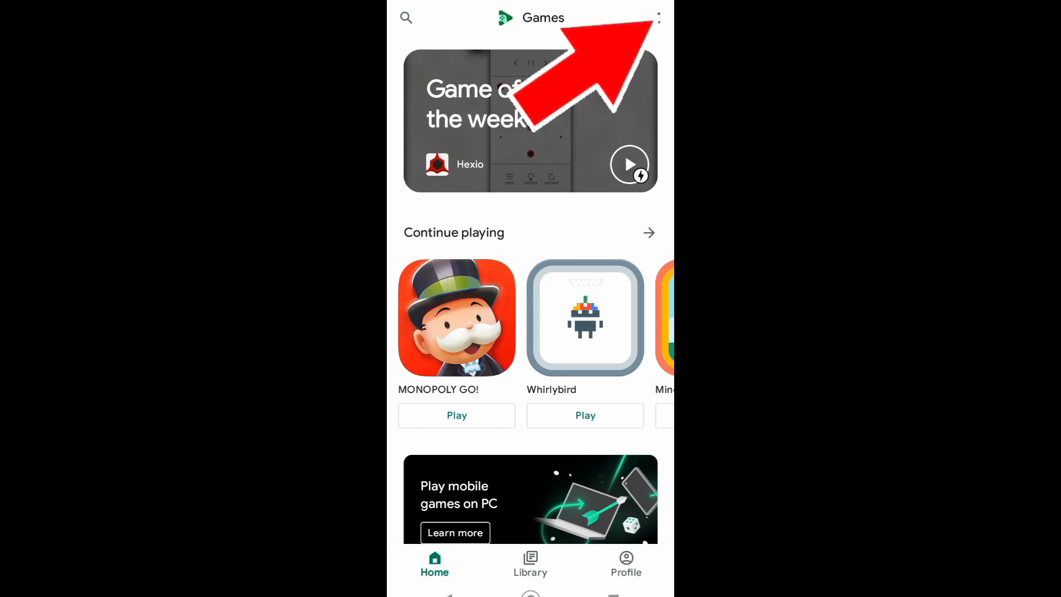
- Open Google Play Games Settings from the overflow menu on the Games home screen
{"action": "left_click", "coordinate": [657, 17]}
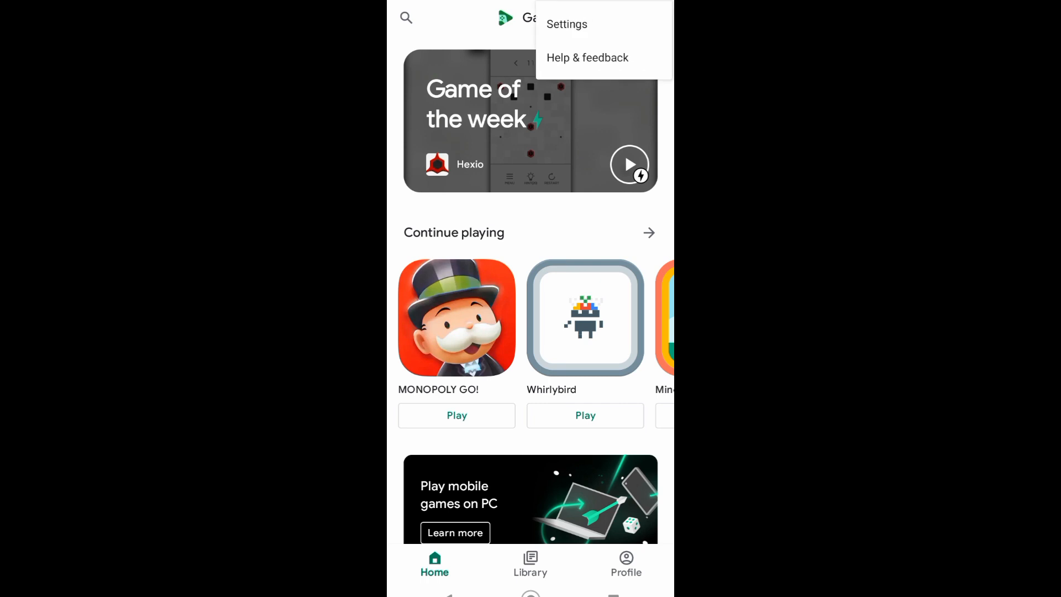
{"action": "left_click", "coordinate": [566, 24]}
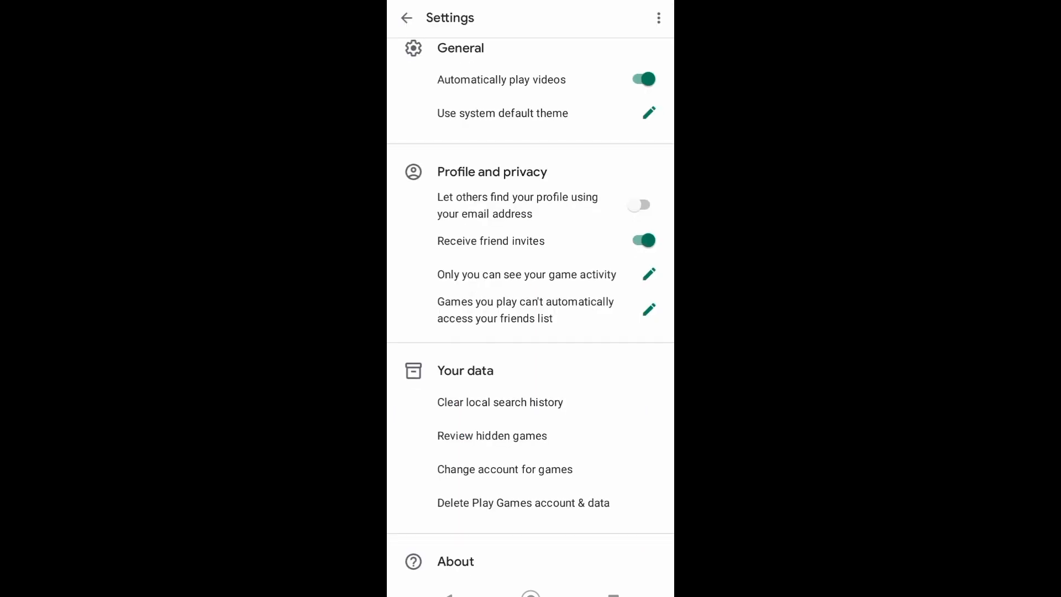
{"action": "mouse_move", "coordinate": [676, 554]}
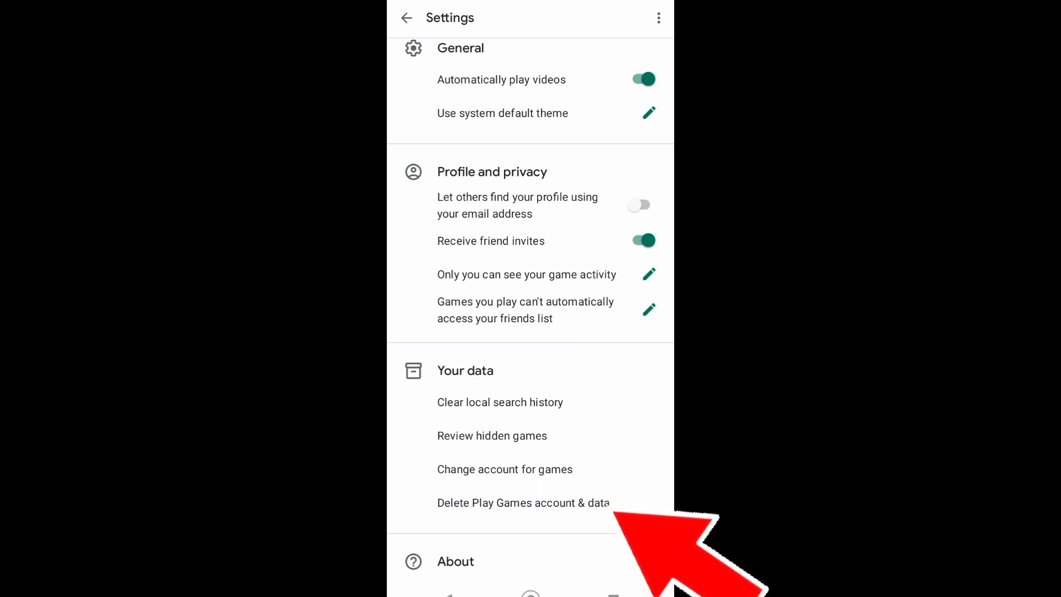
- Choose 'Delete Play Games account & data' under Your data in Settings
{"action": "left_click", "coordinate": [522, 503]}
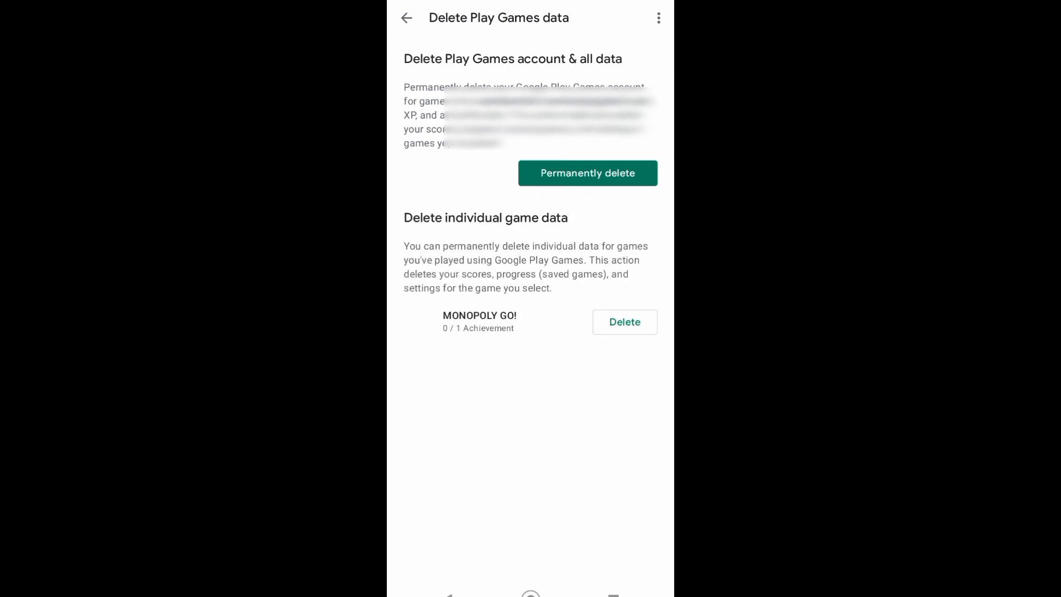